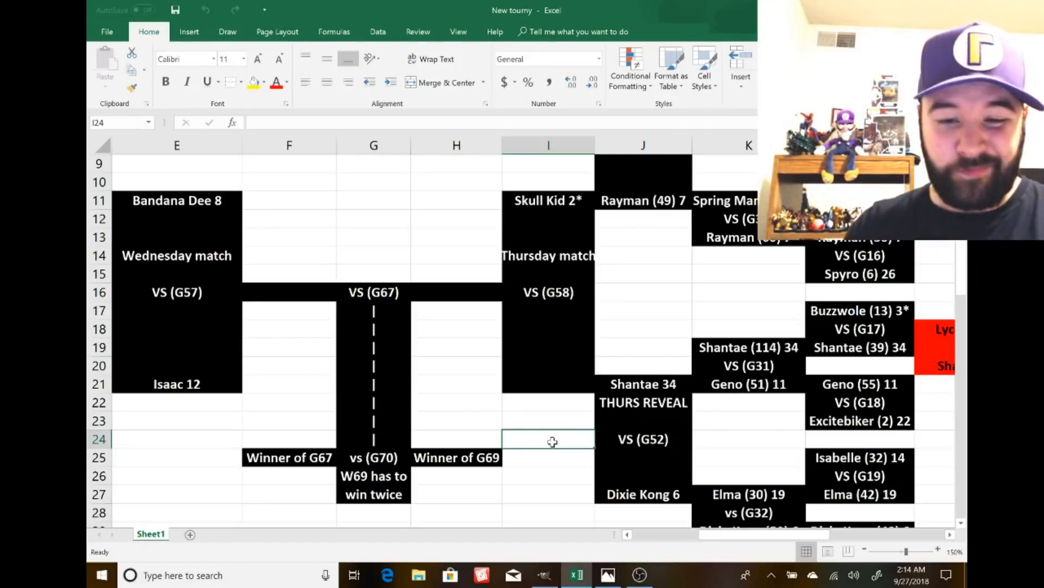
- Edit the GIMP vote graphic so Dixie Kong shows 78 and Shantae shows 101
left_click(547, 457)
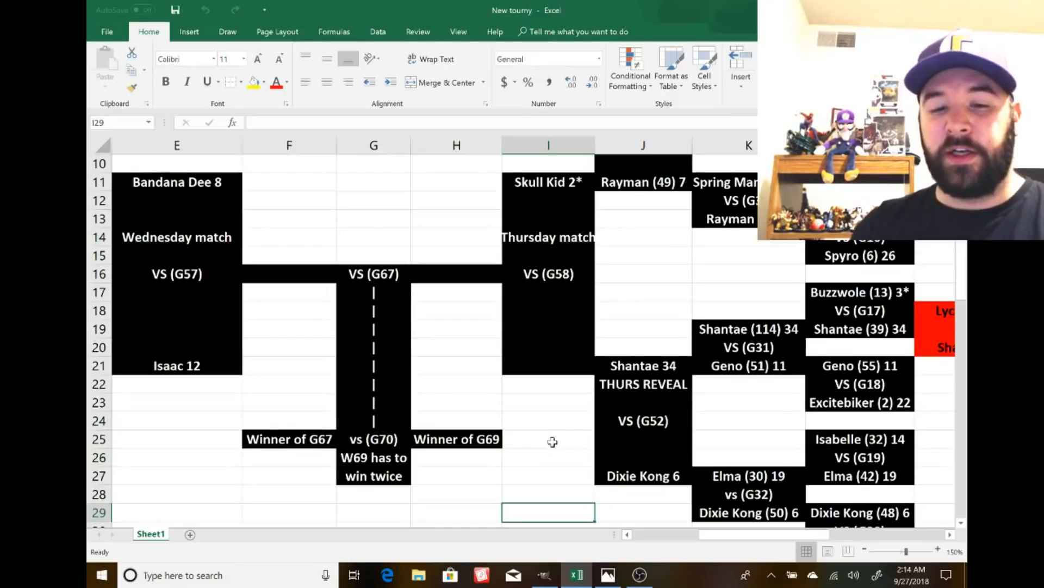
scroll("down", 3)
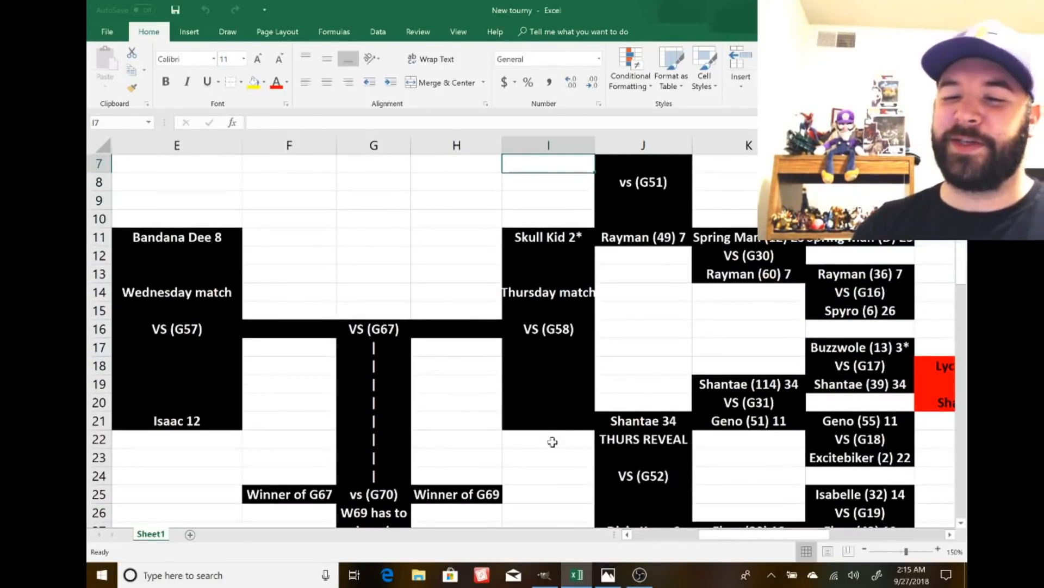
left_click(547, 200)
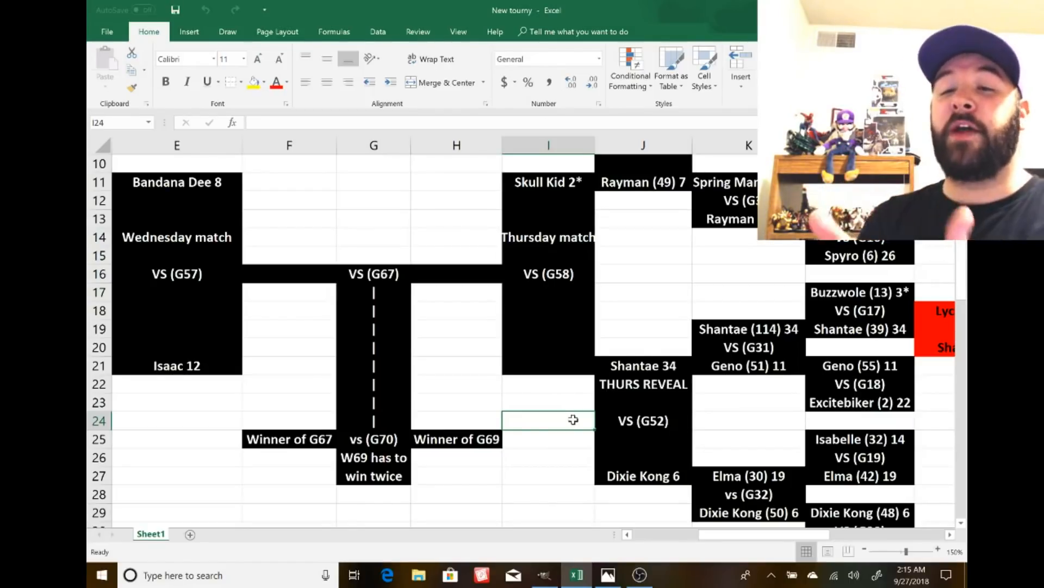
mouse_move(743, 292)
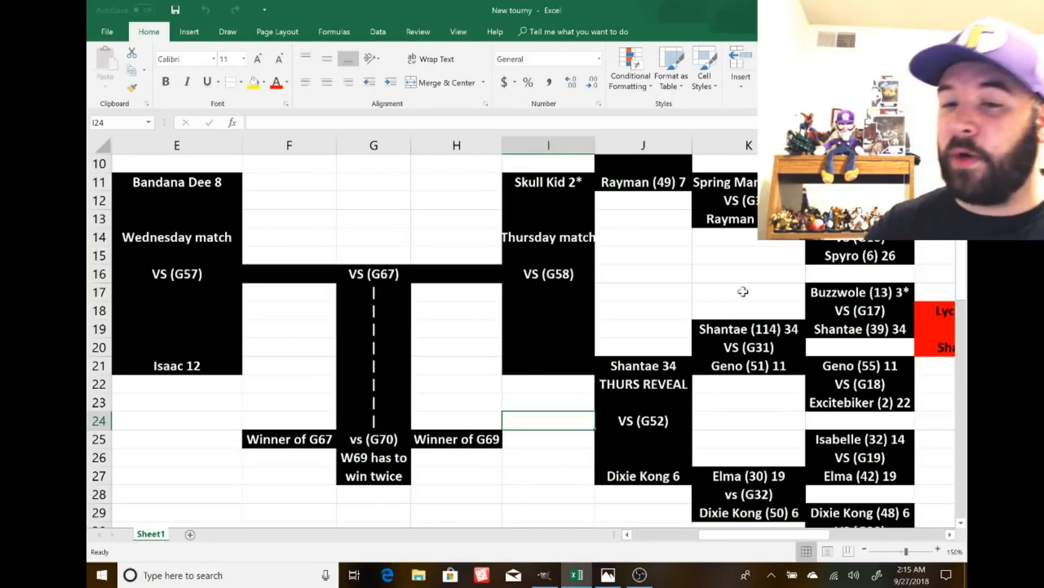
left_click(643, 292)
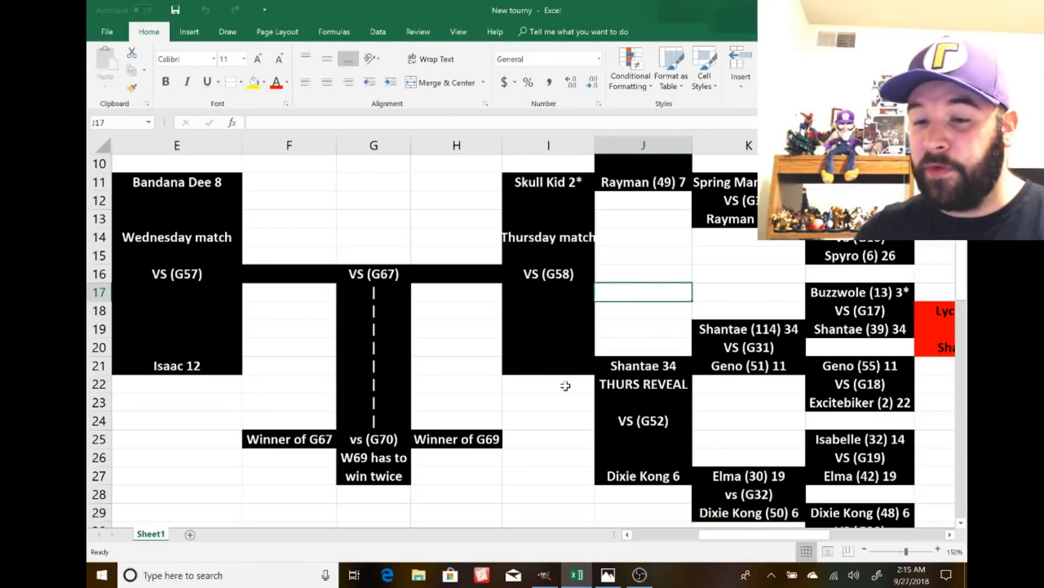
left_click(548, 420)
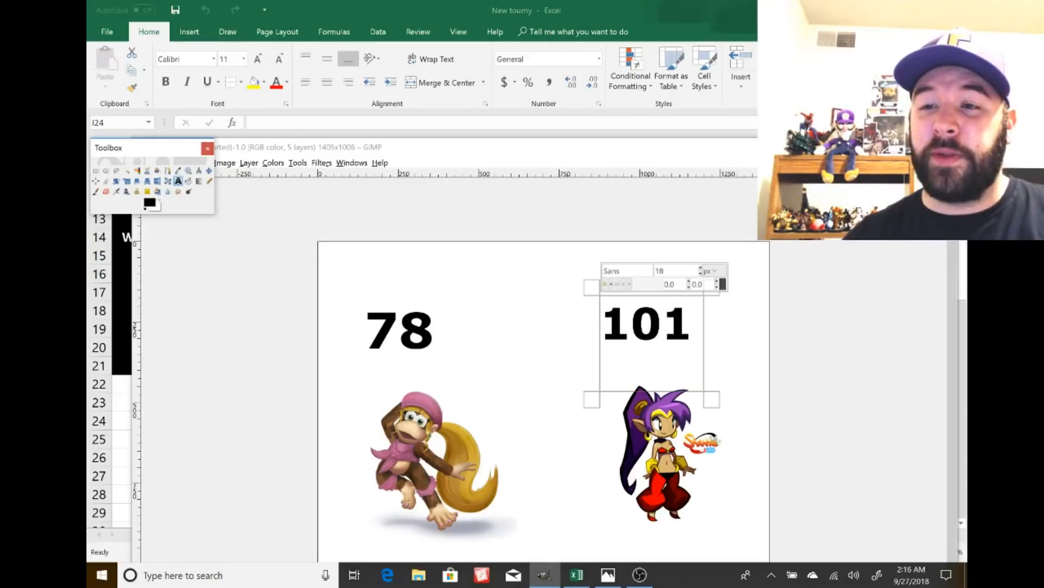
left_click(575, 574)
type("Dixie Kong ( 6")
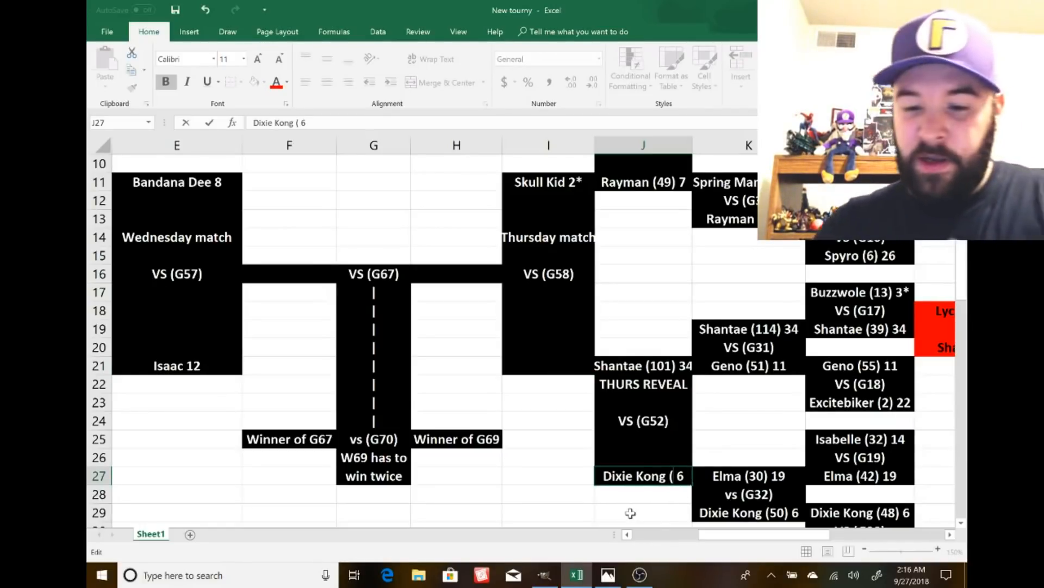
- Set J27 to Dixie Kong (78) 6 and enter Shantae 34 in I21
type("78)")
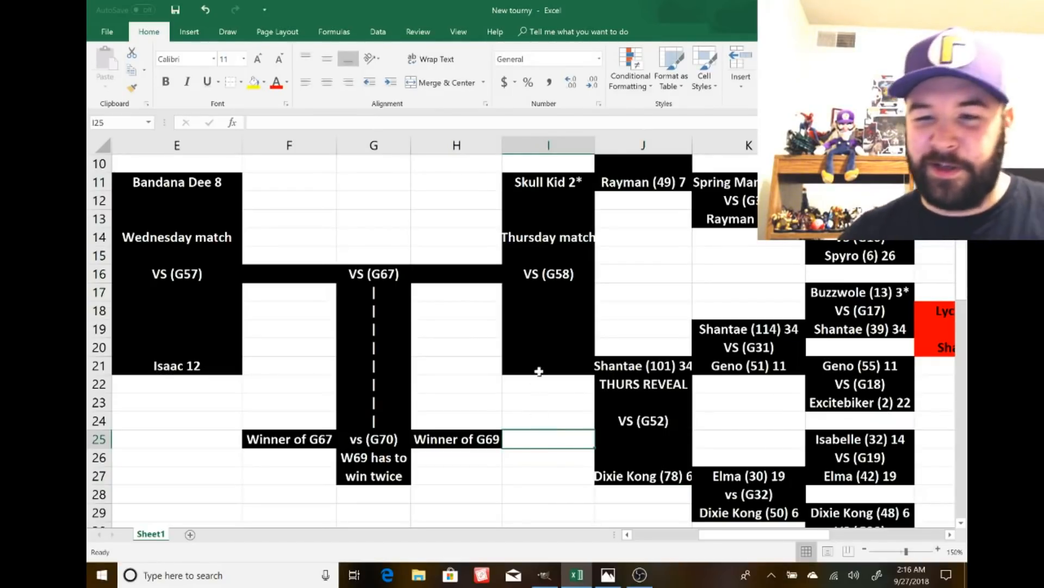
type("Shanat")
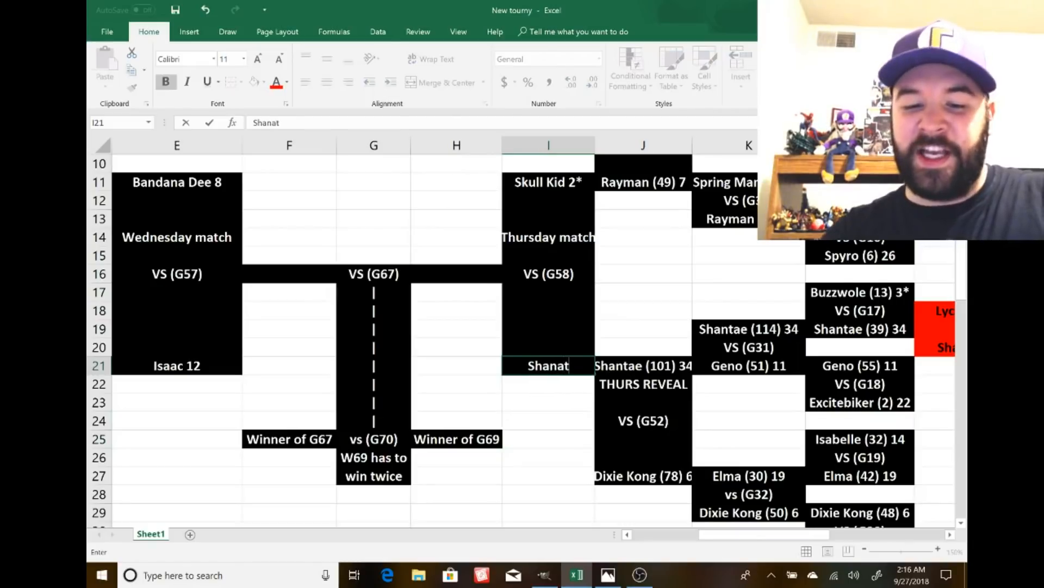
key("backspace")
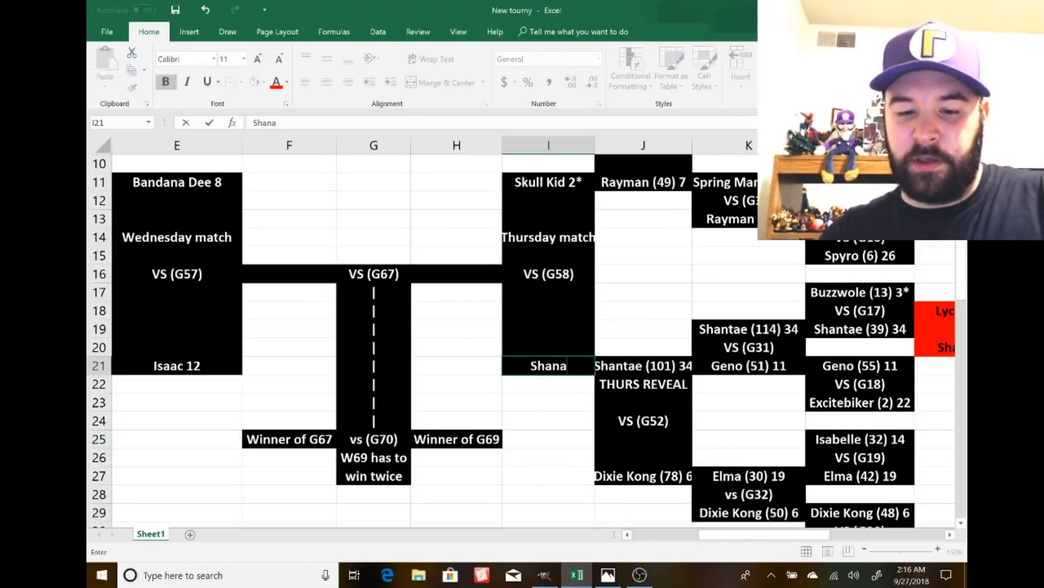
key("backspace")
type("tae 3")
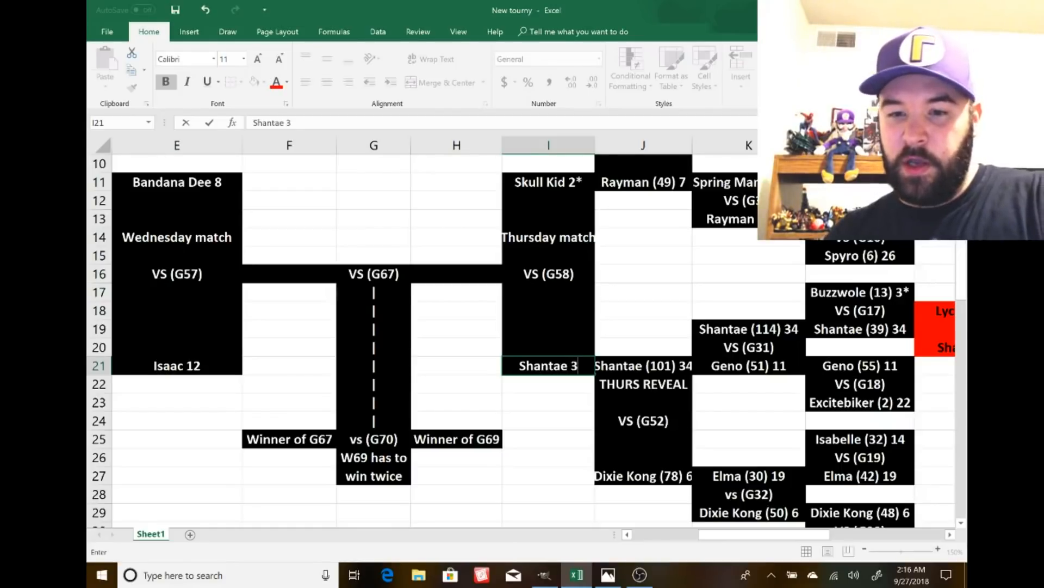
type("4")
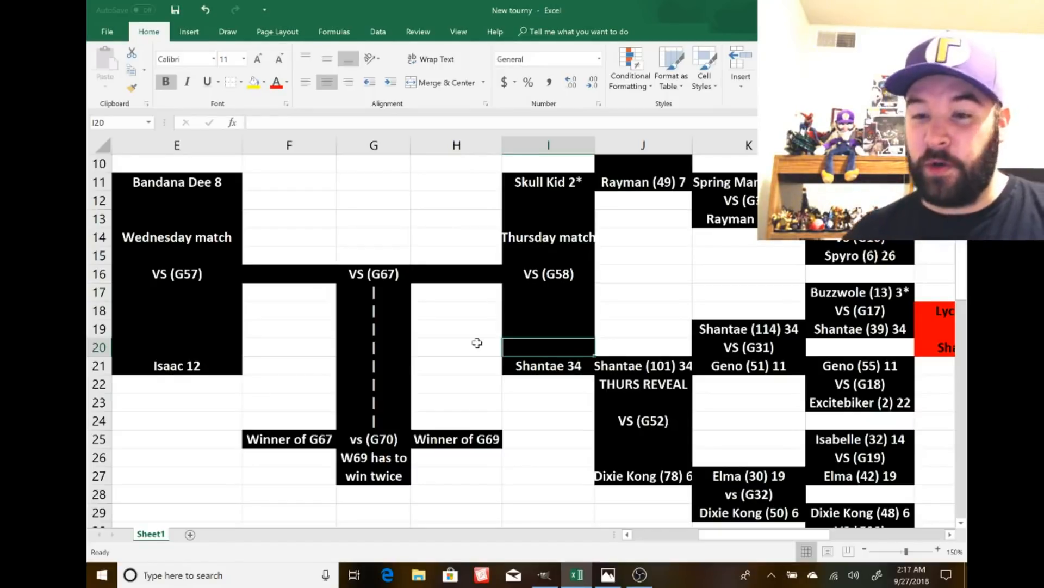
- Replace the Loser 52 placeholder in the loser bracket with Dixie Kong 6
scroll("down", 3)
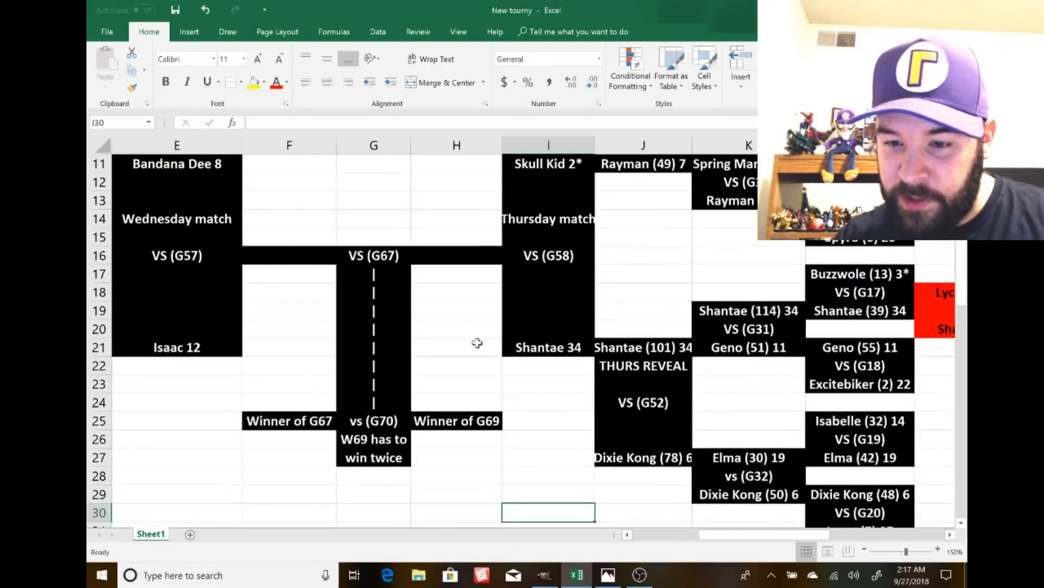
scroll("down", 3)
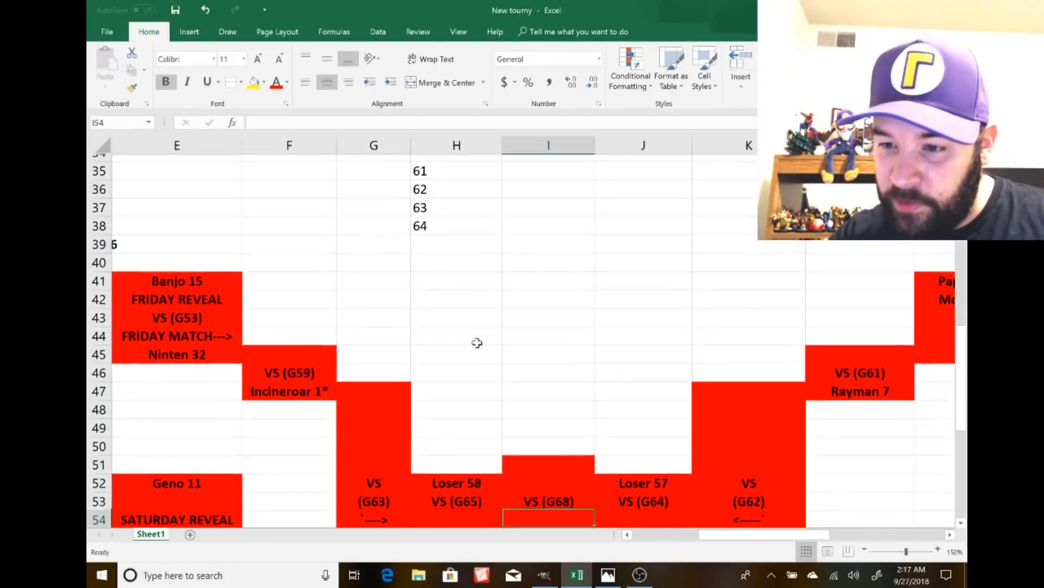
scroll("down", 3)
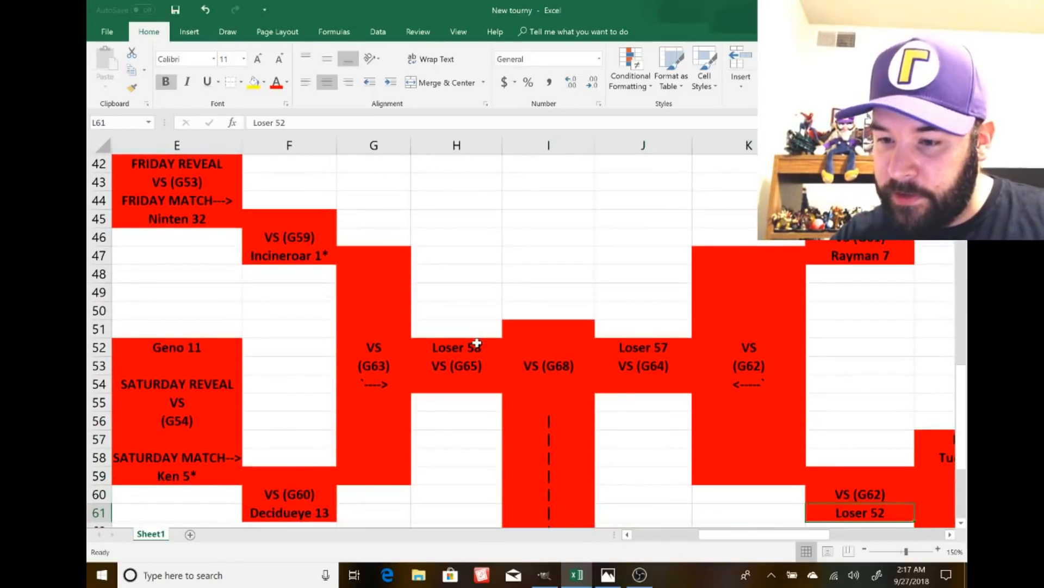
type("d")
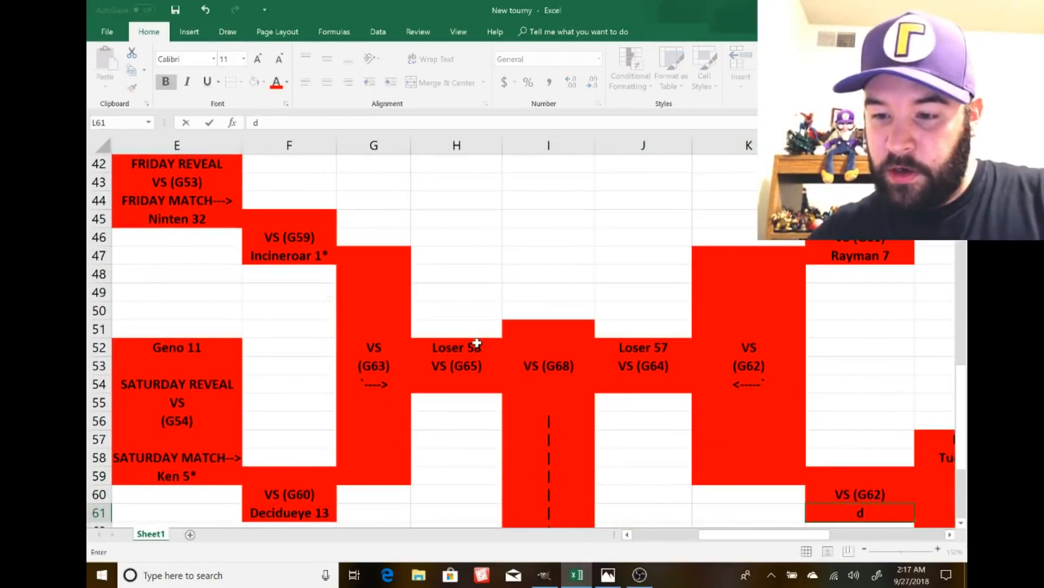
type("Dixie Kong 6")
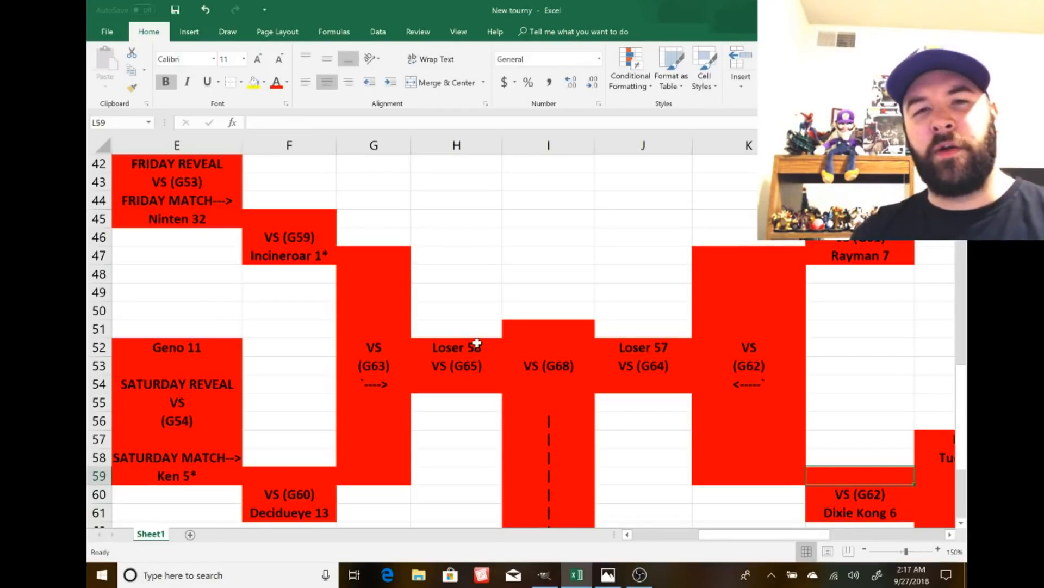
left_click(860, 376)
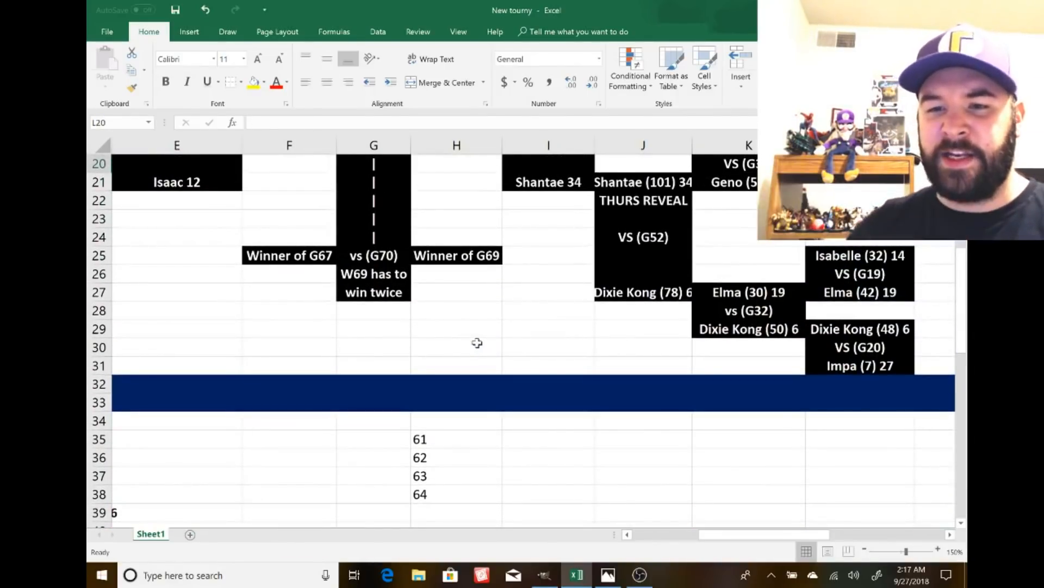
scroll("down", 3)
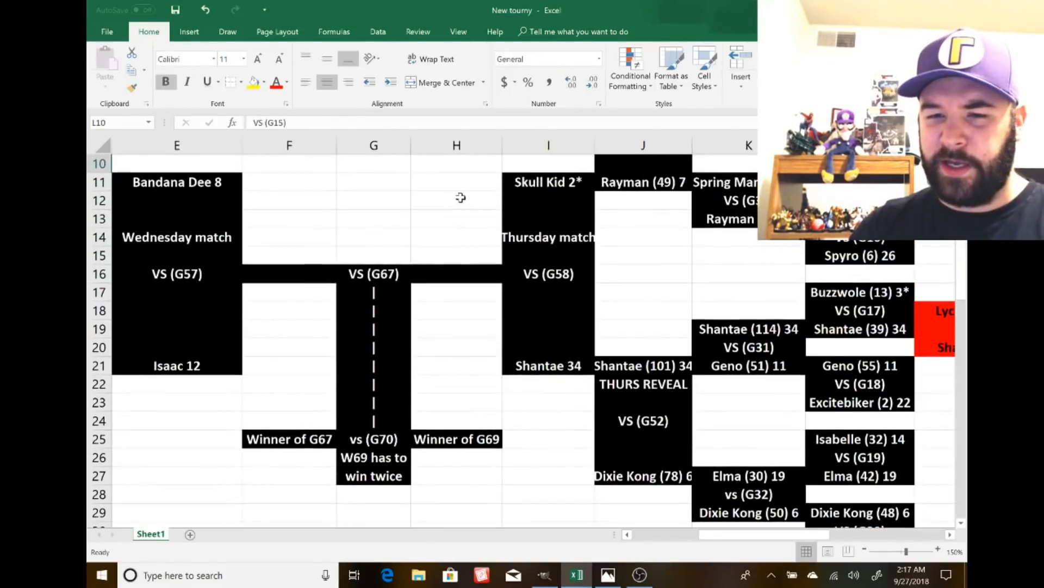
mouse_move(480, 386)
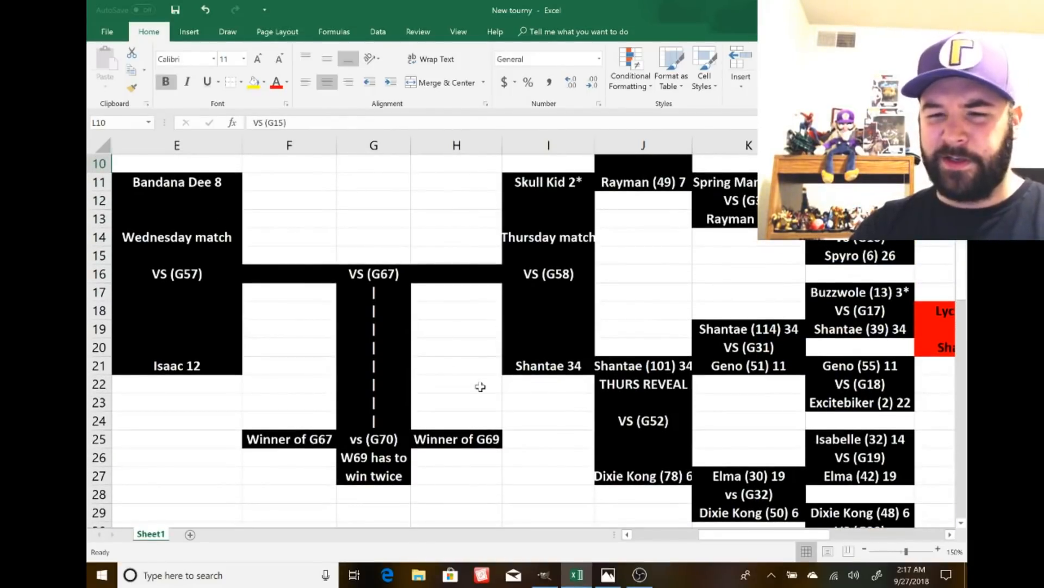
mouse_move(578, 477)
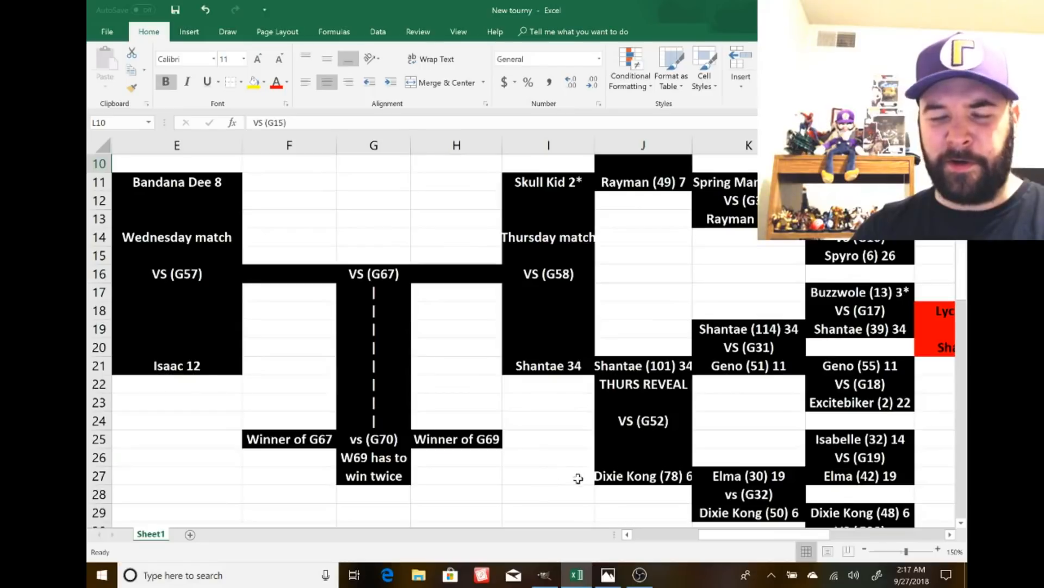